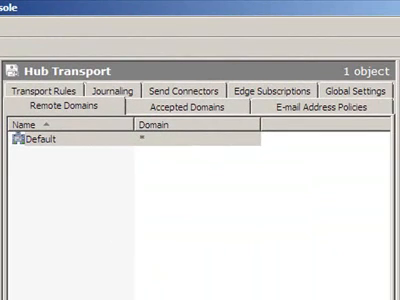
Launch the Exchange Management Shell from the Start menu.
left_click(16, 297)
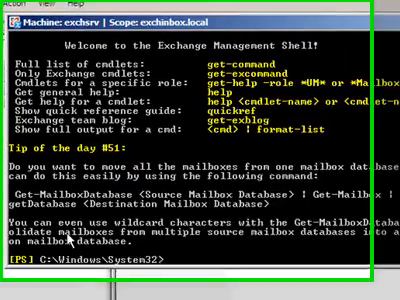
Enter Install-AntiSpamAgents.ps1 at the shell prompt to install the anti-spam agents.
type("Install-Anti")
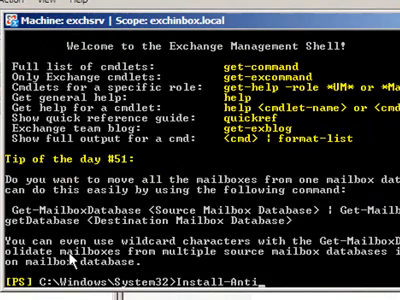
type("SpamAgents.ps1")
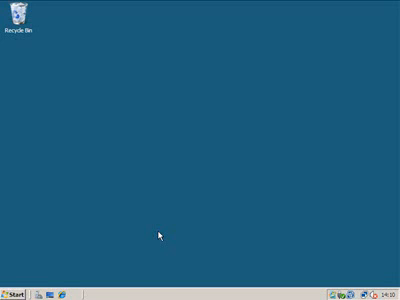
mouse_move(76, 132)
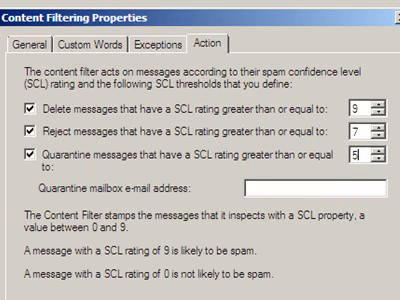
type("quar@domain.co")
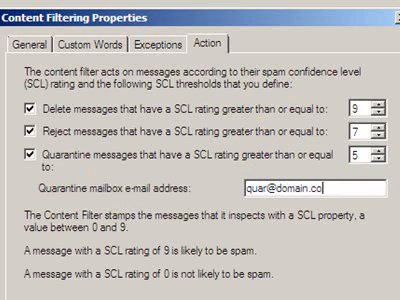
type("m")
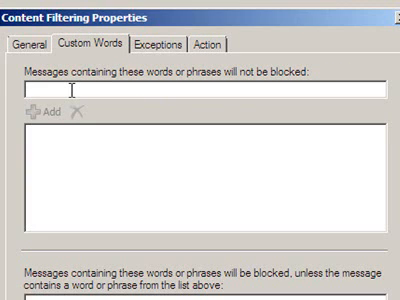
Add 'pharmacy' as a never-blocked custom word and enter 'original replica watches'.
type("phara")
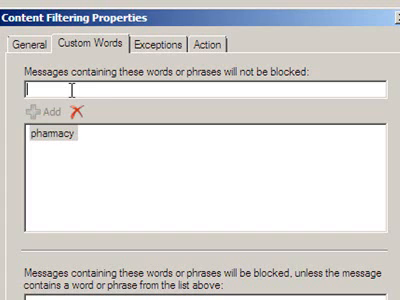
type("original replica wat")
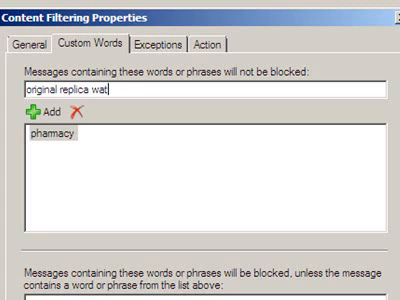
type("ches")
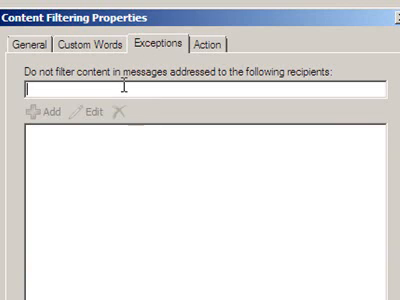
type("user")
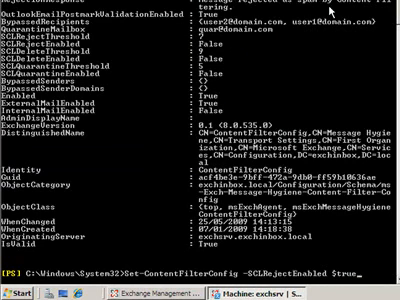
List the content filter configuration and enable SCL rejection with threshold 7.
type("-SCLRejectThreshold 7")
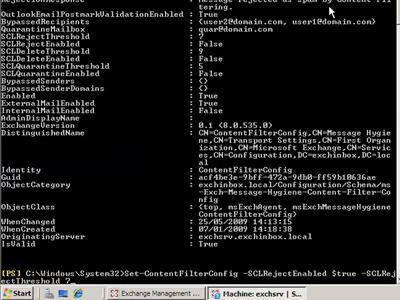
type("Get-ContentFilterConfig")
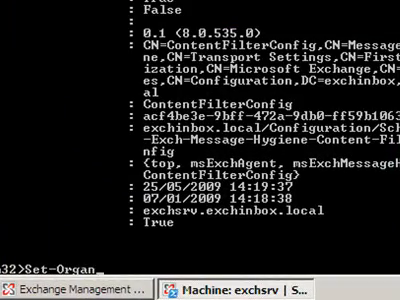
Run Set-OrganizationConfig -SCLJunkThreshold 4 and confirm it with Get-OrganizationConfig.
type("OrganizationConfig")
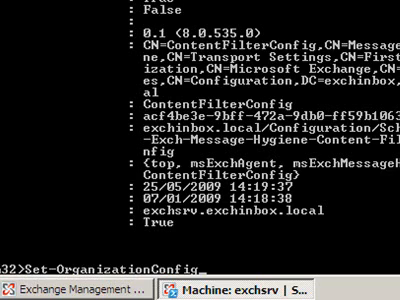
type("-SCL")
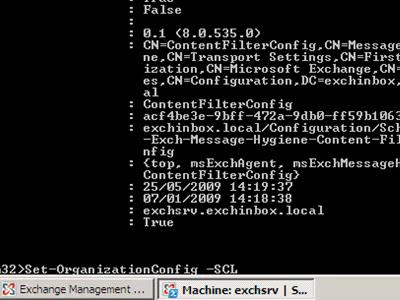
type("Junk")
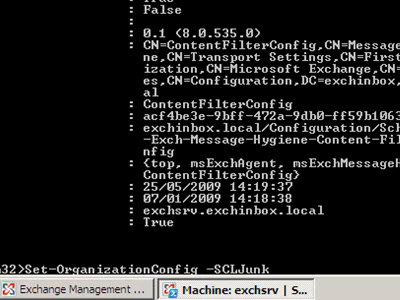
type("Threshold")
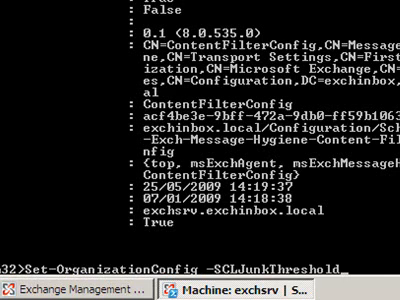
type("4")
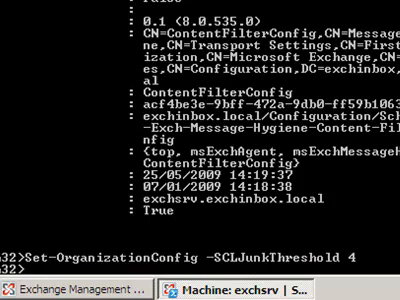
type("Get-OrganizationConfig")
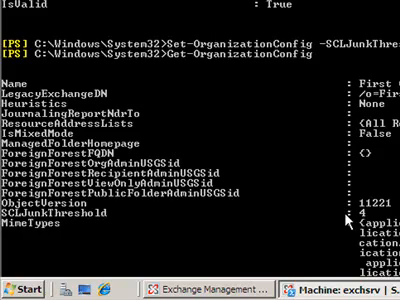
In OWA Junk E-Mail options, choose 'Automatically filter junk e-mail' and save.
left_click(227, 289)
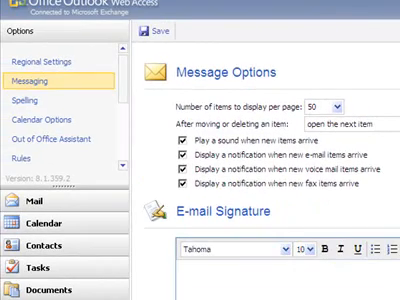
scroll("down", 3)
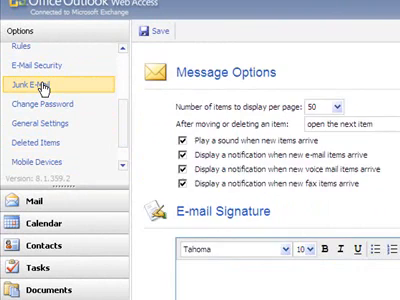
left_click(40, 73)
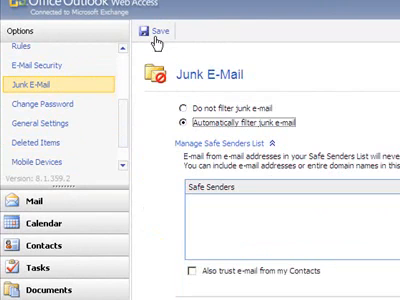
left_click(157, 31)
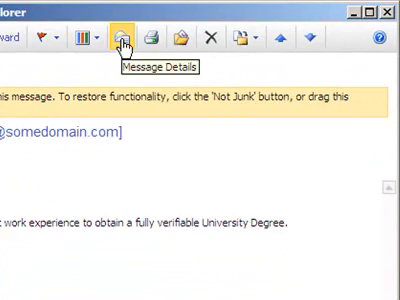
Show the junk message's details and scroll through its internet mail headers.
left_click(122, 37)
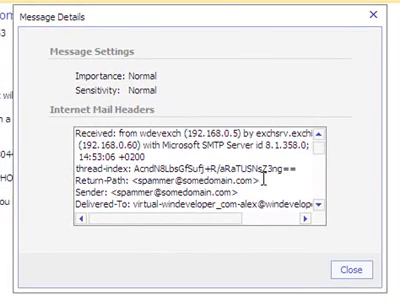
scroll("down", 3)
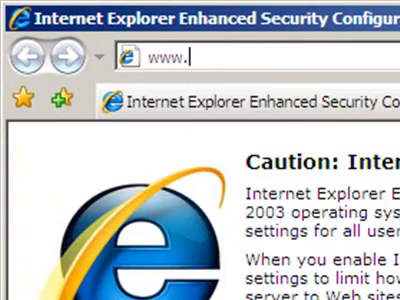
type("http://www.windeveloper.com/common/download.htm?prod=3&type=1007")
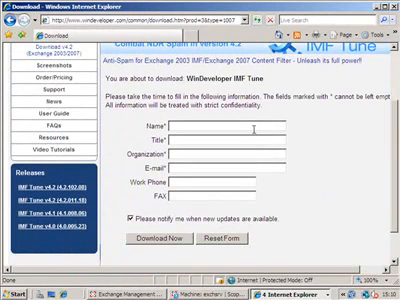
type("Software Engineer")
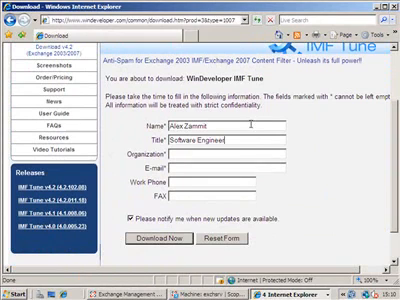
type("WinDeveloper Softw")
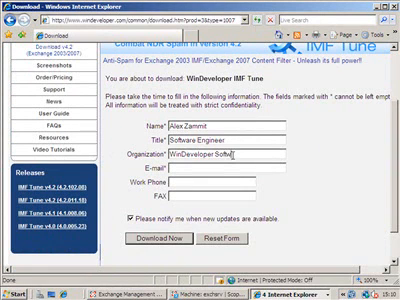
type("ax@w")
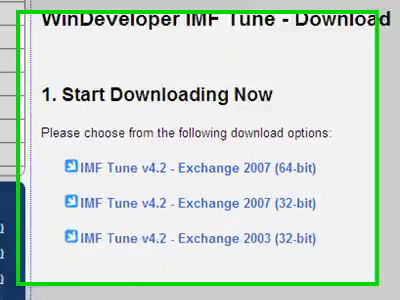
Download the 64-bit IMF Tune v4.2 installer for Exchange 2007 and allow it to run.
scroll("down", 3)
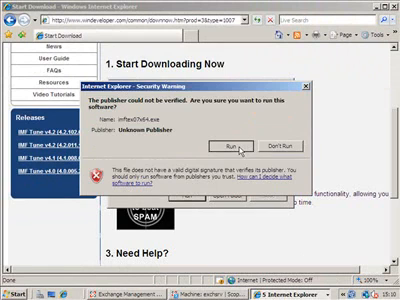
left_click(222, 143)
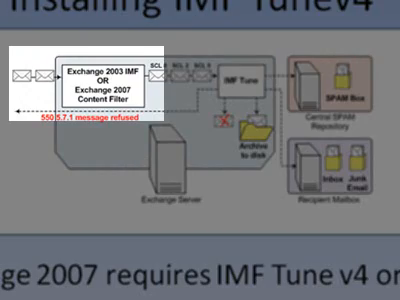
Advance the presentation to the Links slide with IMF Tune homepage and tutorial addresses.
key("Right")
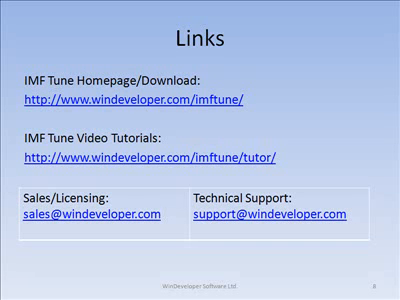